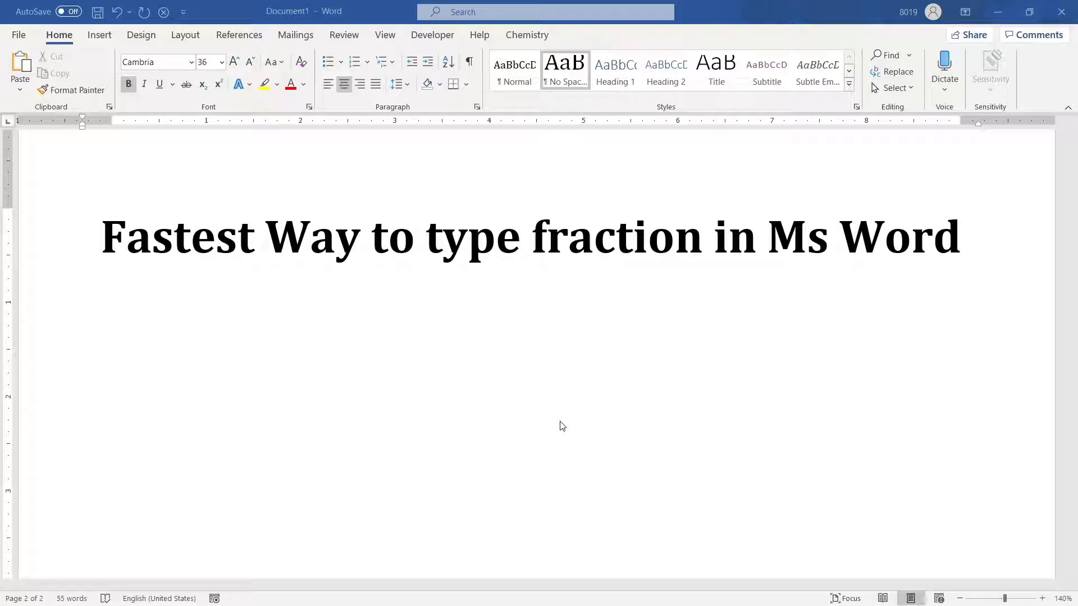
After typing 1/8, insert an empty equation with Alt+= on the line below the title.
text(1)
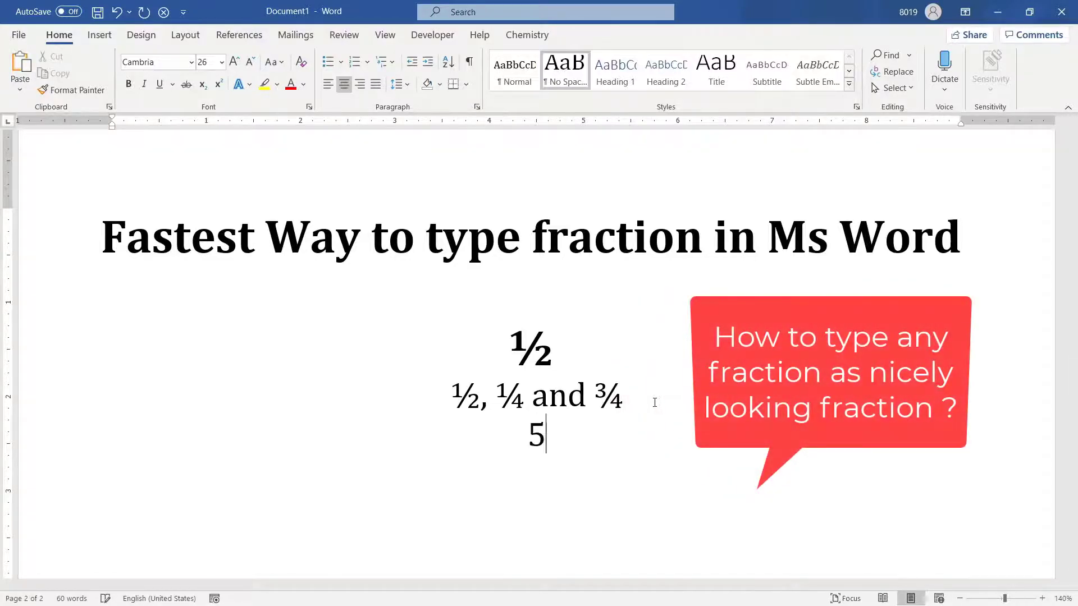
text(/8)
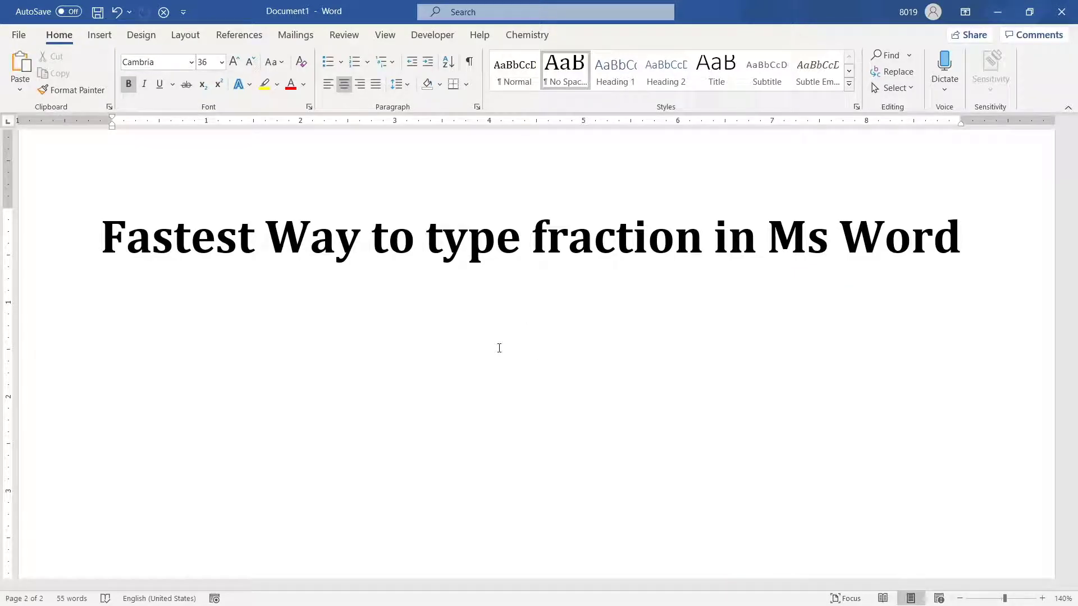
click(499, 347)
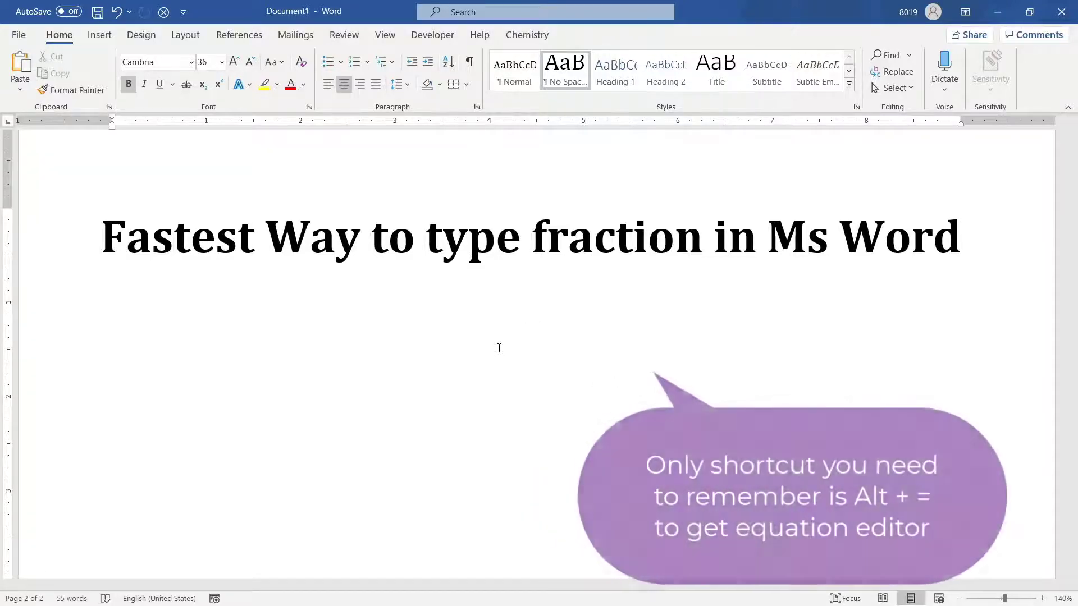
key(alt+=)
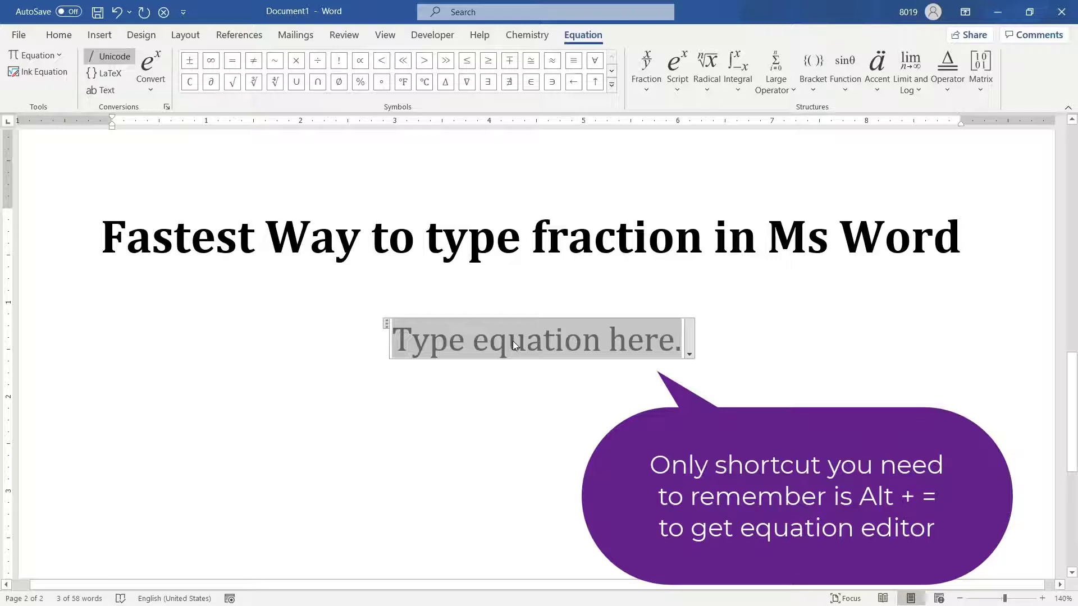
Type 5/6 into the equation to form a stacked fraction, then leave Word for the desktop.
text(5/)
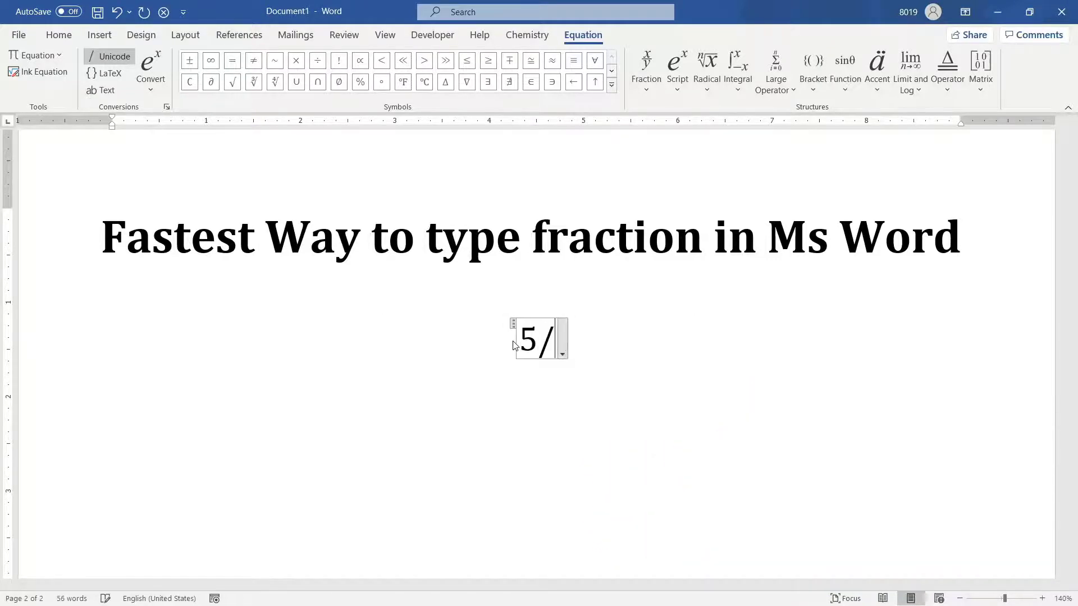
text(6)
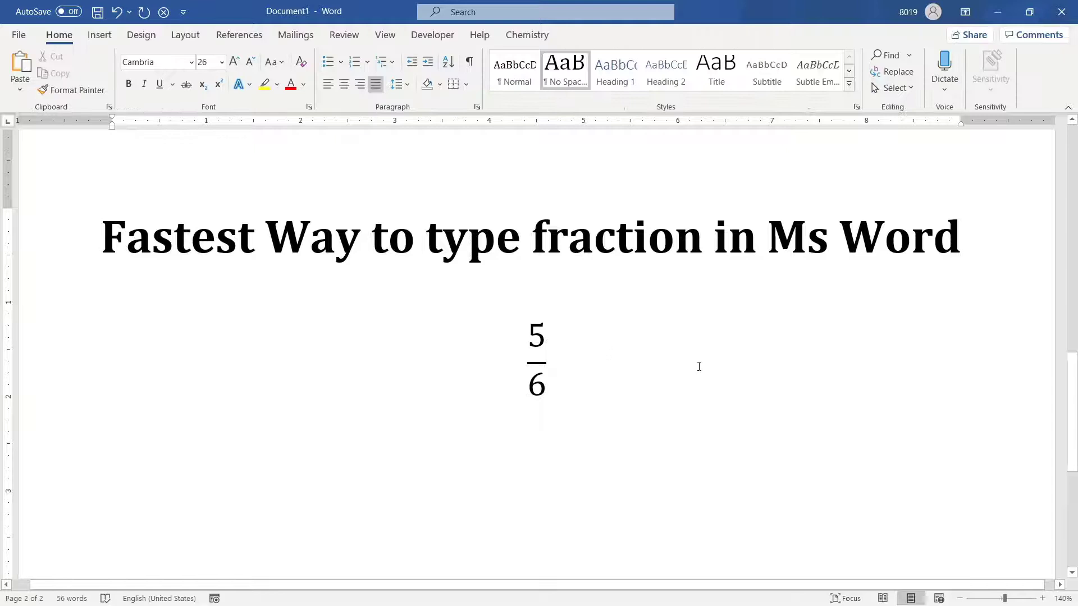
click(536, 360)
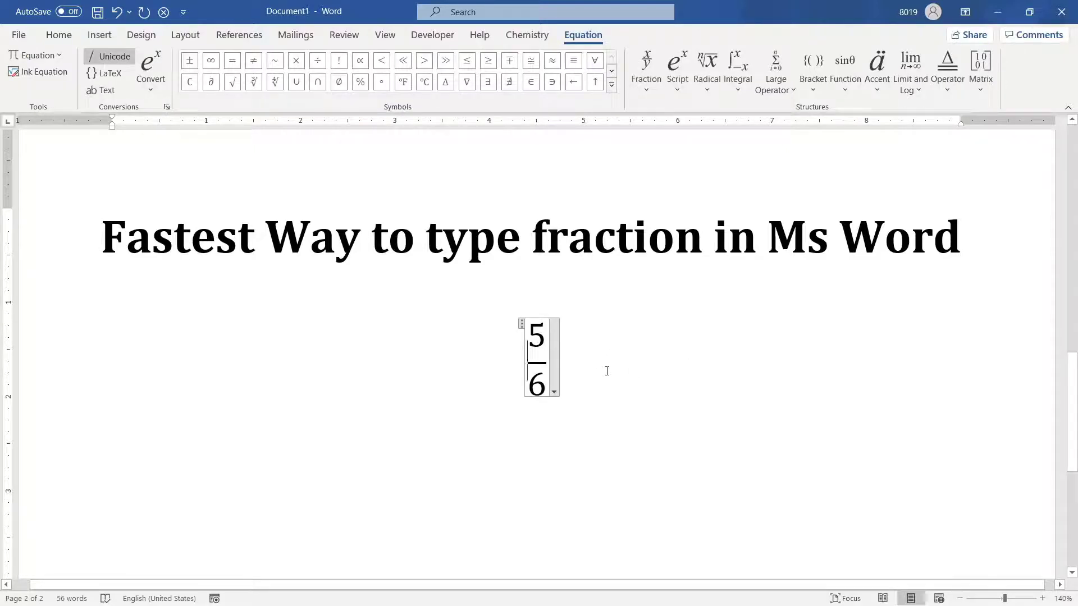
click(606, 371)
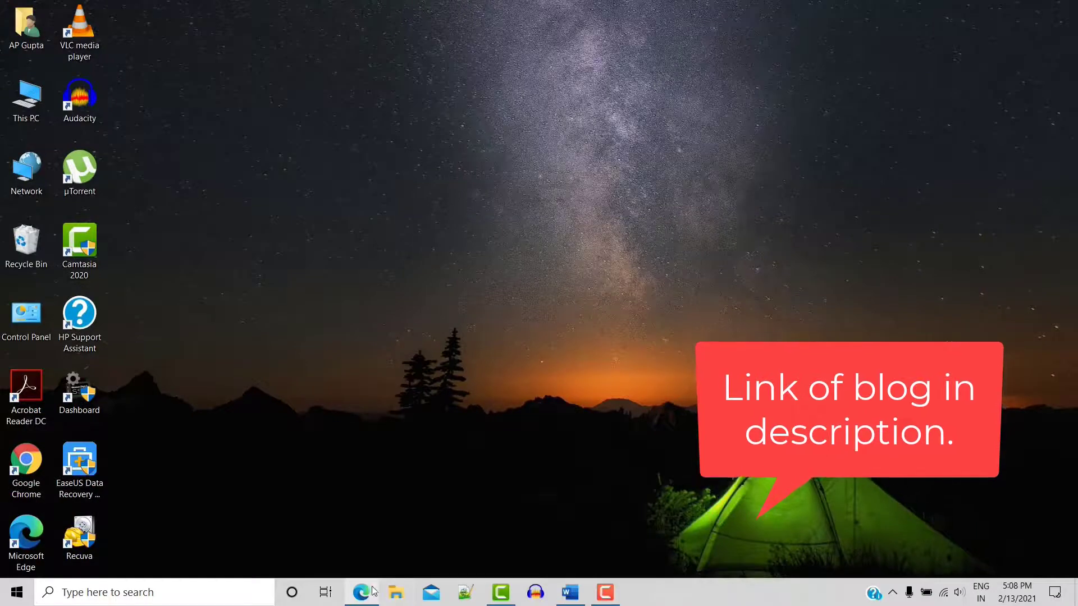
Bring up the PickupBrain 'How to Type Fraction in Word' post in Edge and scroll to its shortcut section.
click(361, 592)
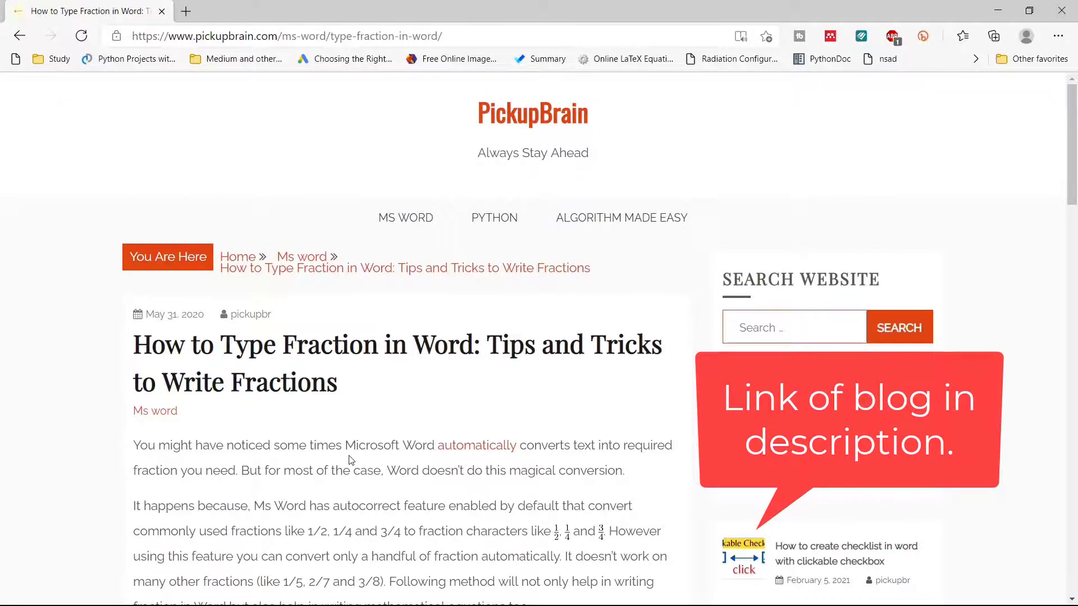
scroll(down, 3)
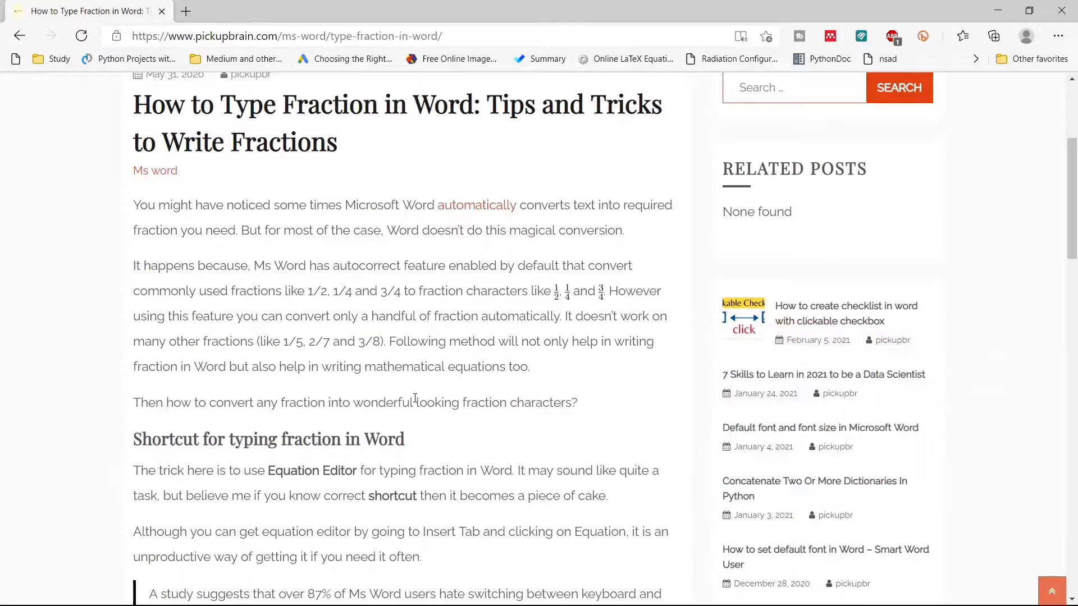